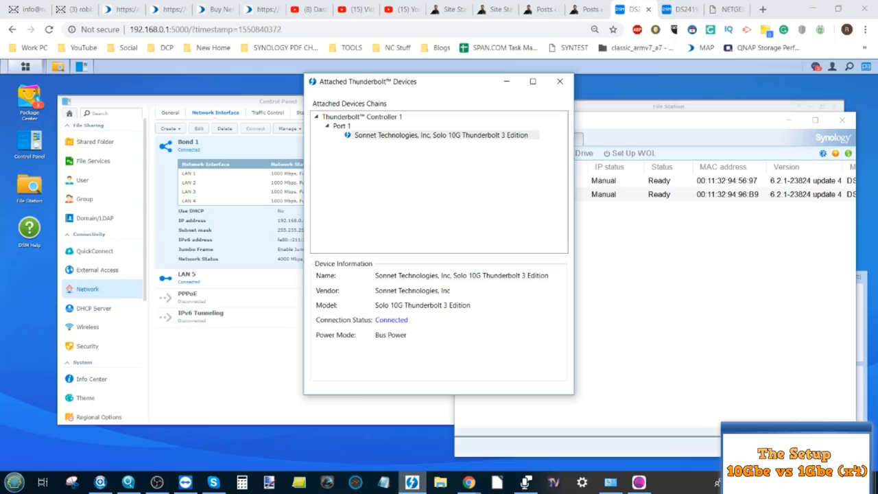
mouse_move(399, 142)
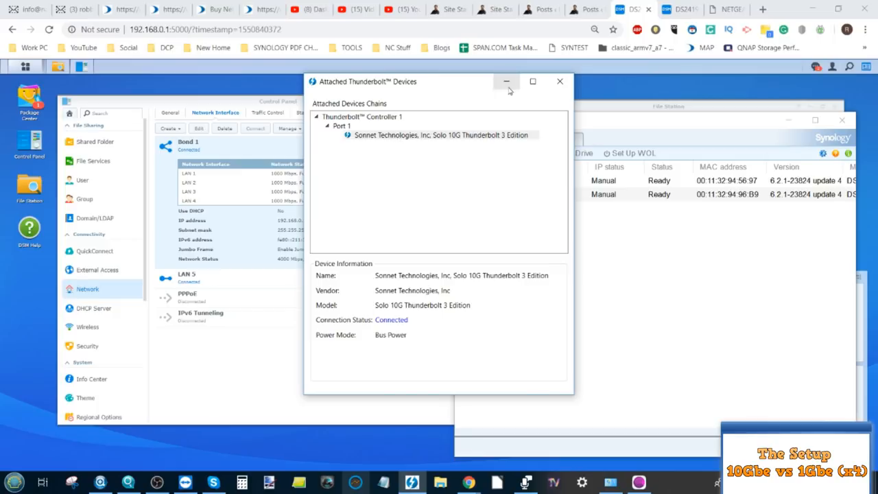
- Close the Thunderbolt devices window and expand LAN 5 to show its 10000 Mbps full-duplex link
click(560, 80)
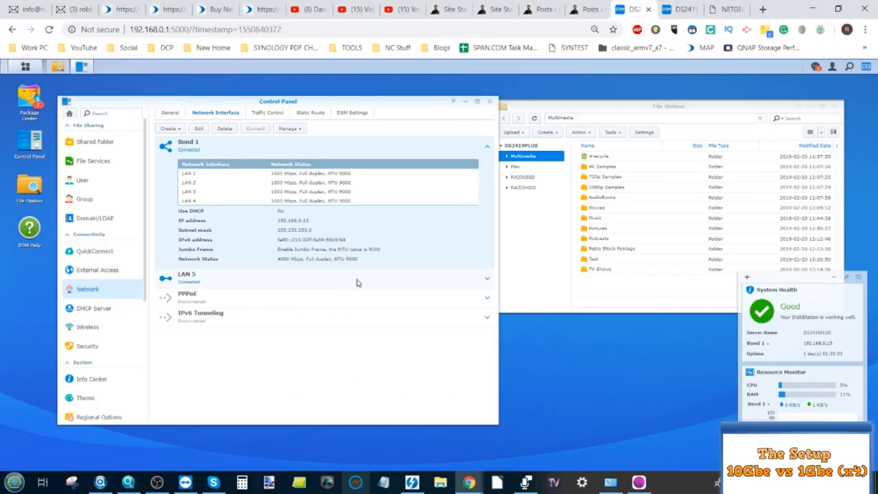
mouse_move(218, 184)
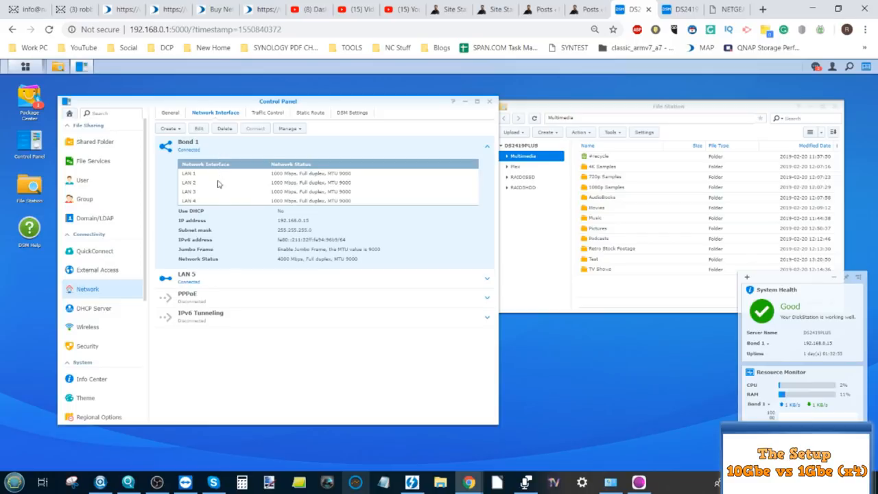
mouse_move(244, 177)
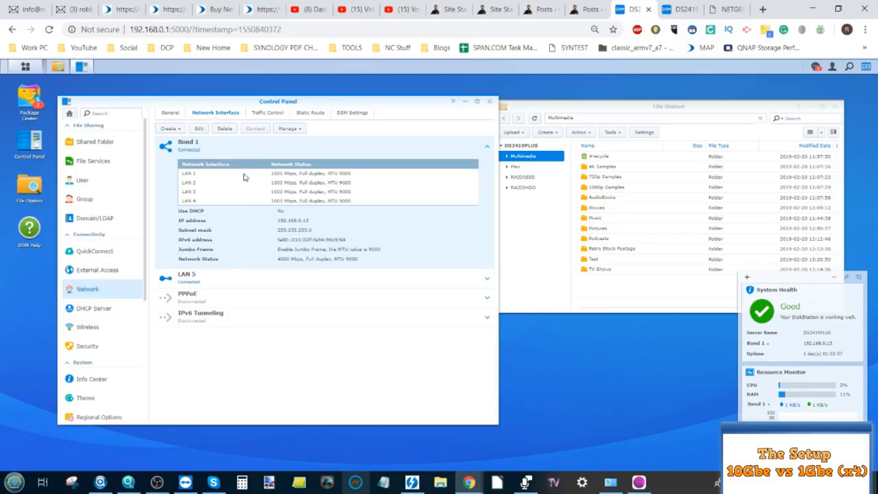
mouse_move(240, 206)
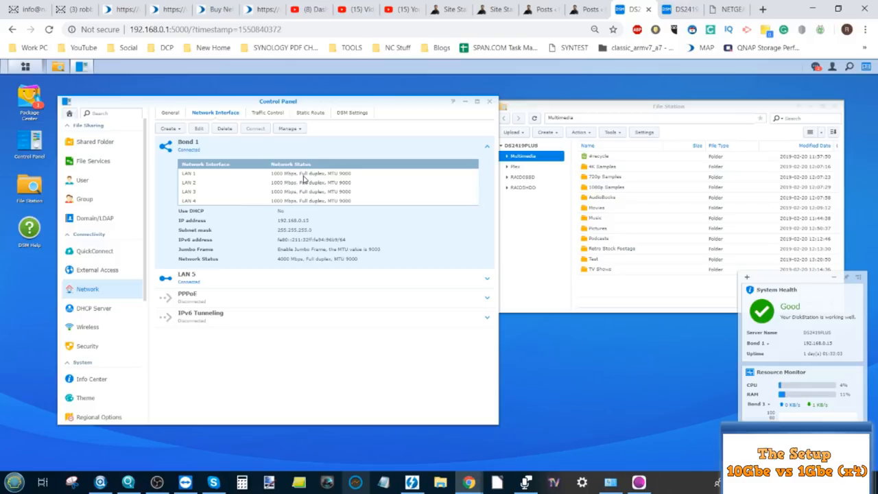
mouse_move(315, 185)
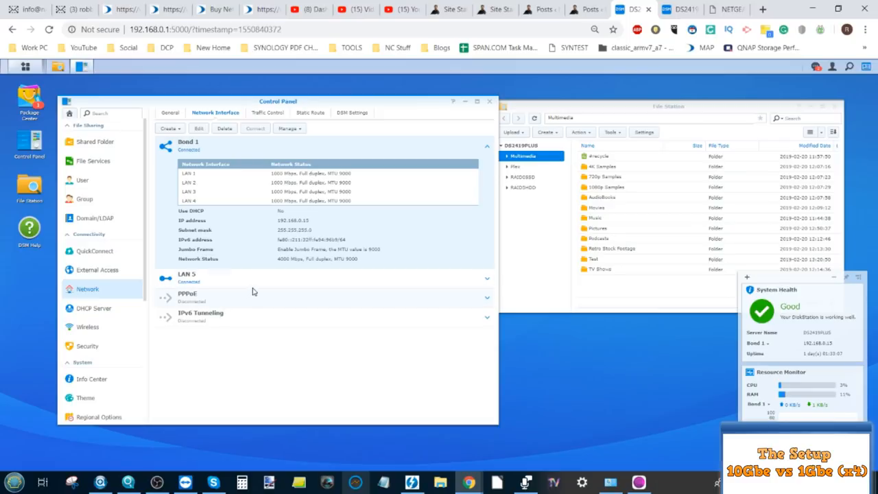
click(486, 279)
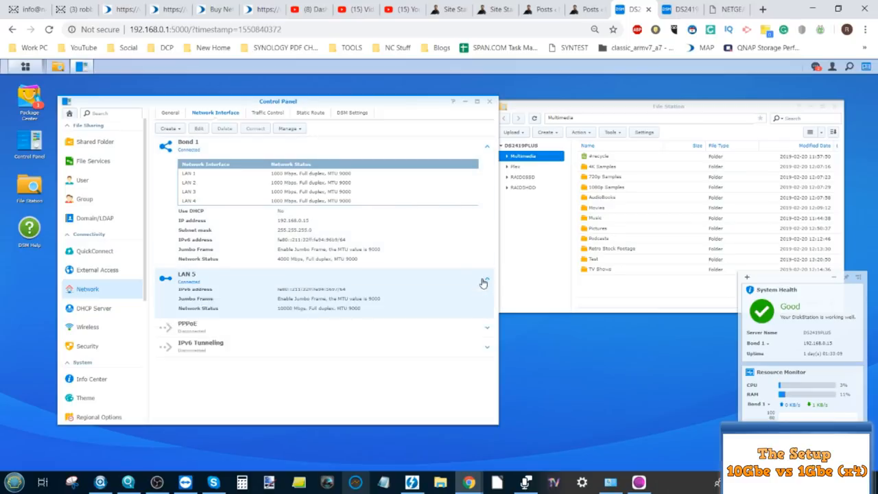
click(486, 279)
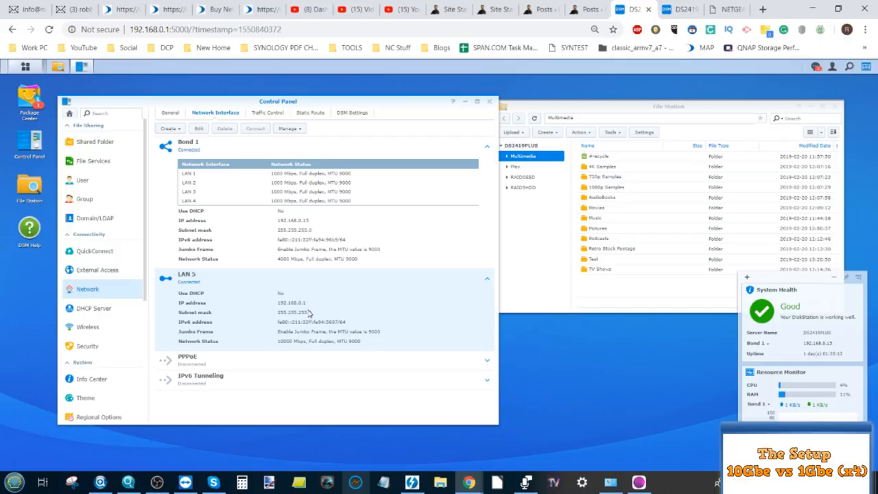
mouse_move(285, 349)
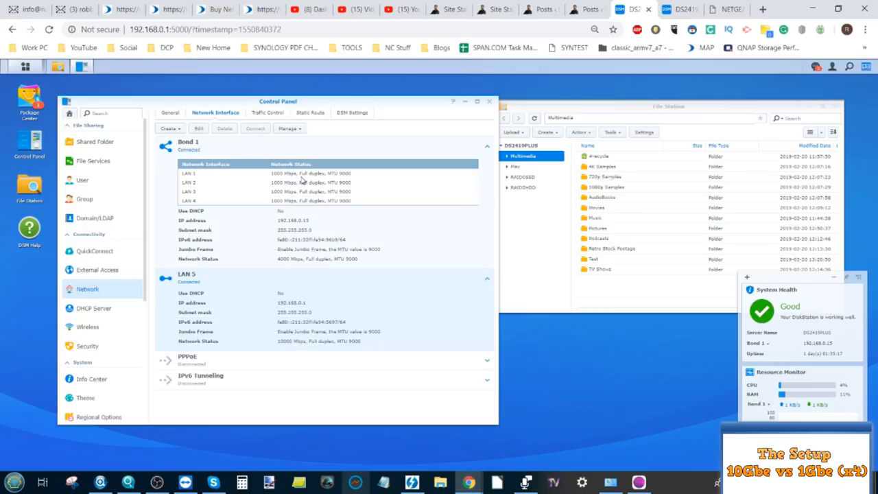
mouse_move(283, 181)
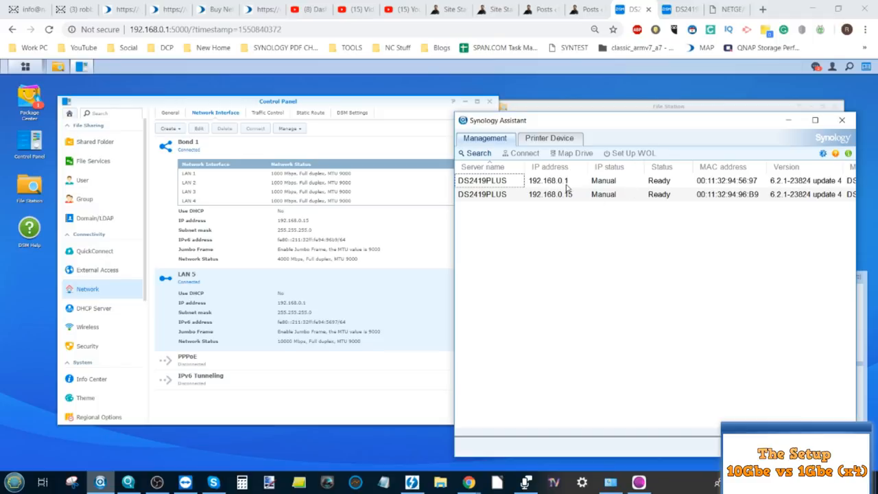
mouse_move(307, 307)
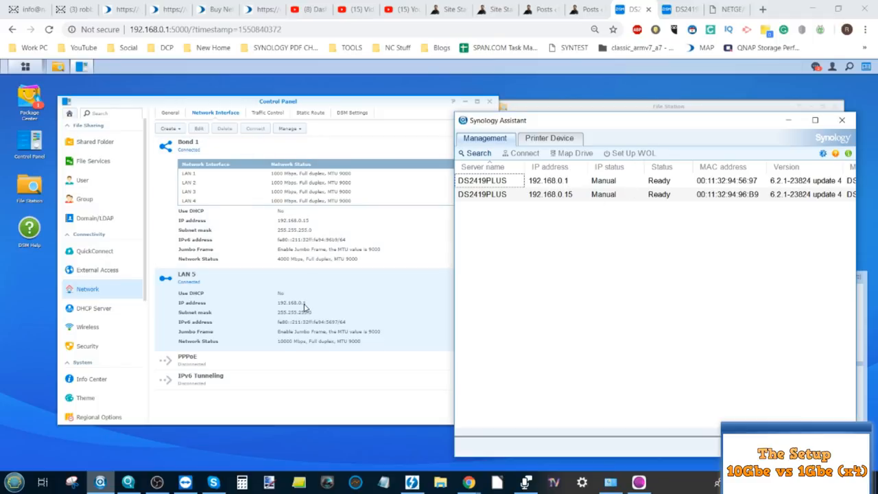
mouse_move(597, 176)
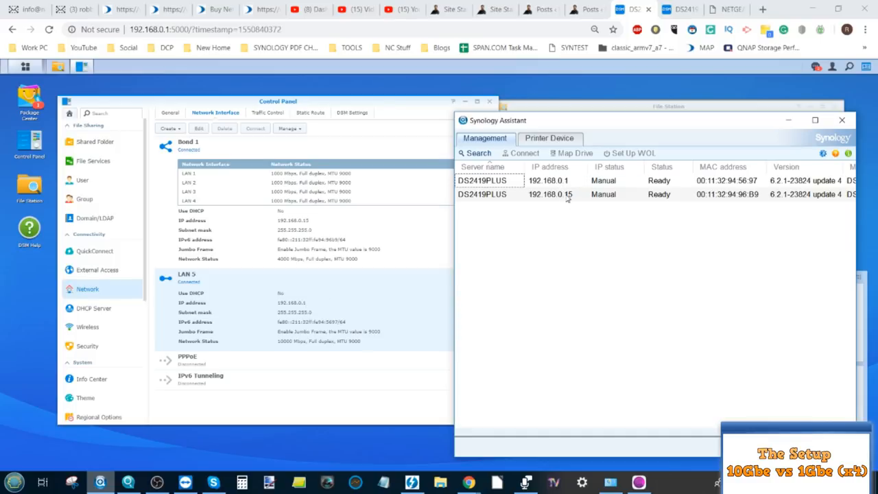
mouse_move(576, 189)
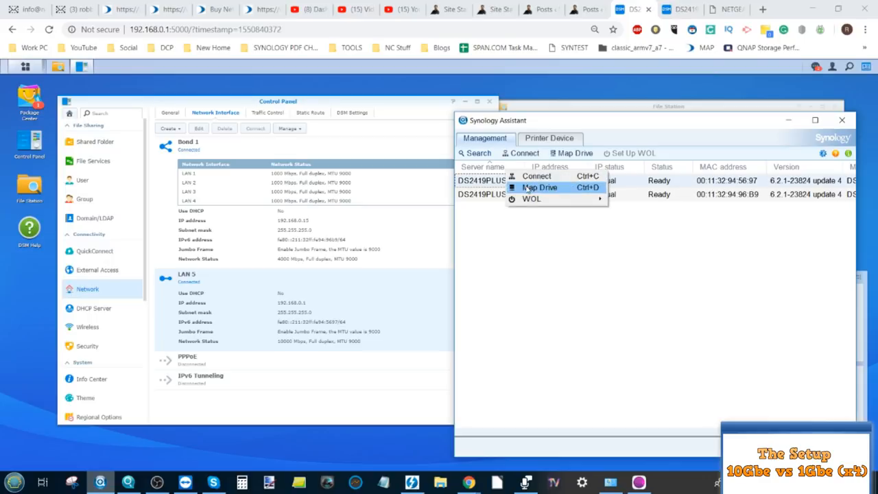
- Log in as admin and map the DS2419PLUS RAID0SSD share from 192.168.0.1 to drive Z:
click(536, 187)
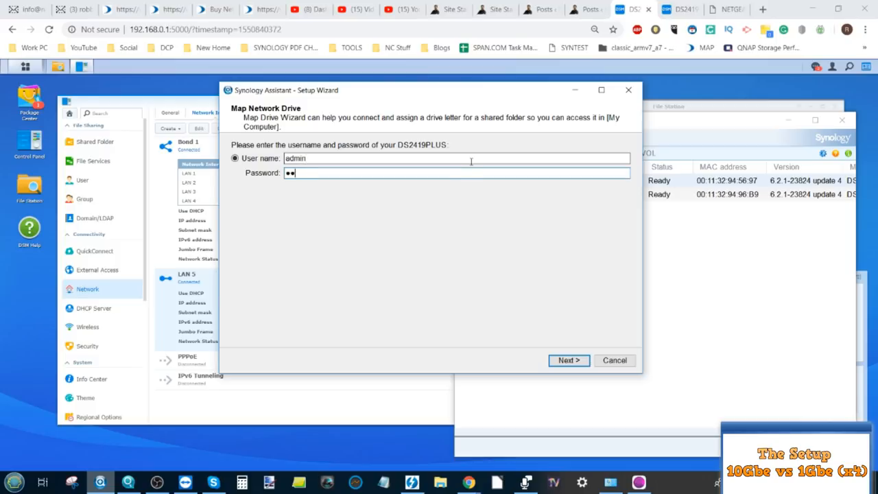
text(•••••••)
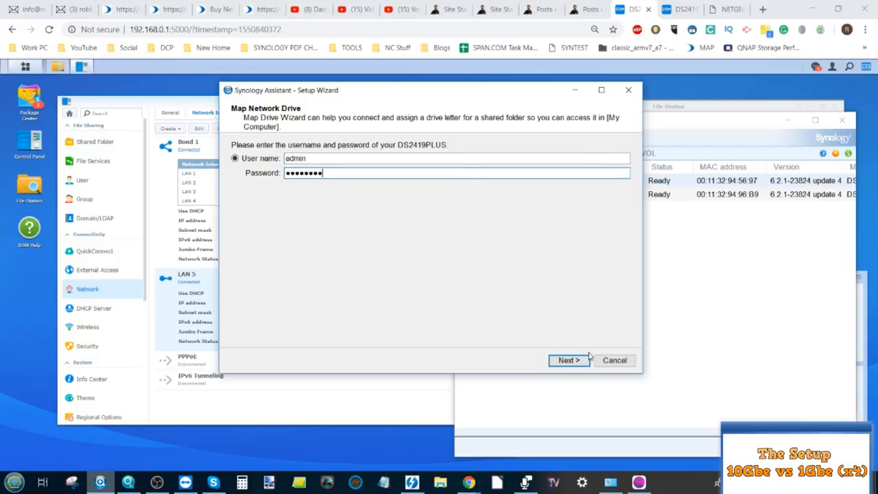
click(568, 359)
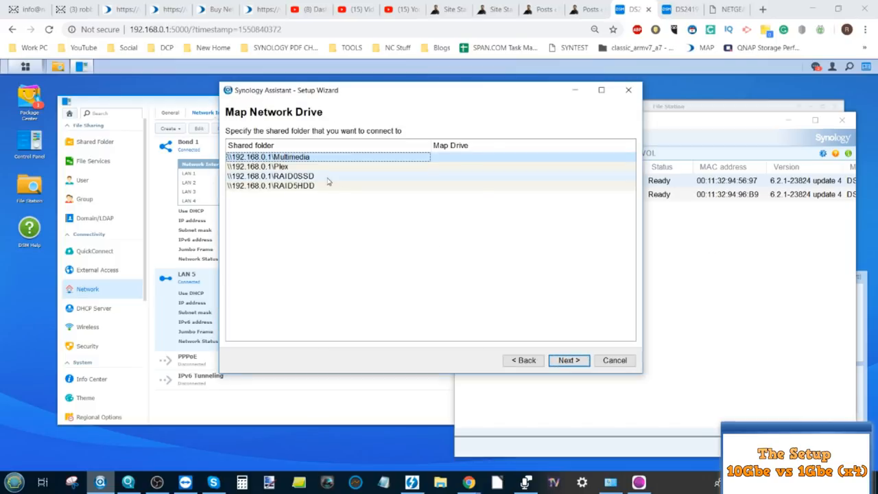
click(288, 176)
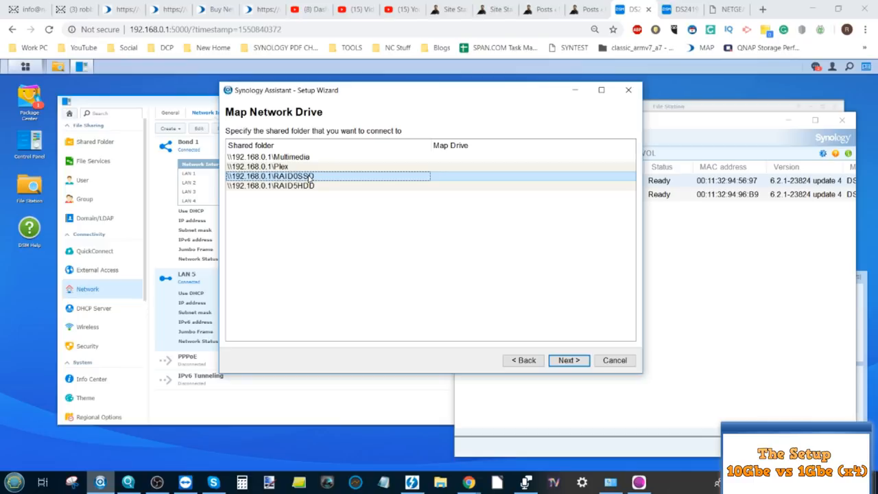
mouse_move(568, 359)
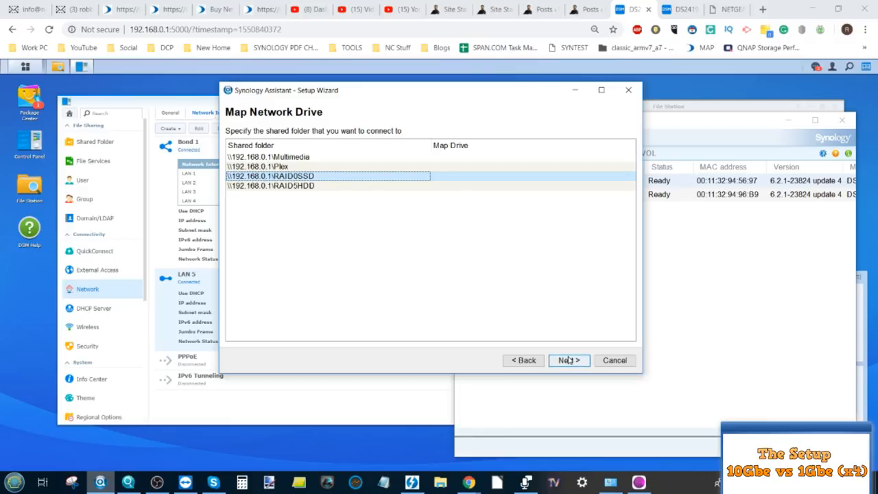
click(568, 360)
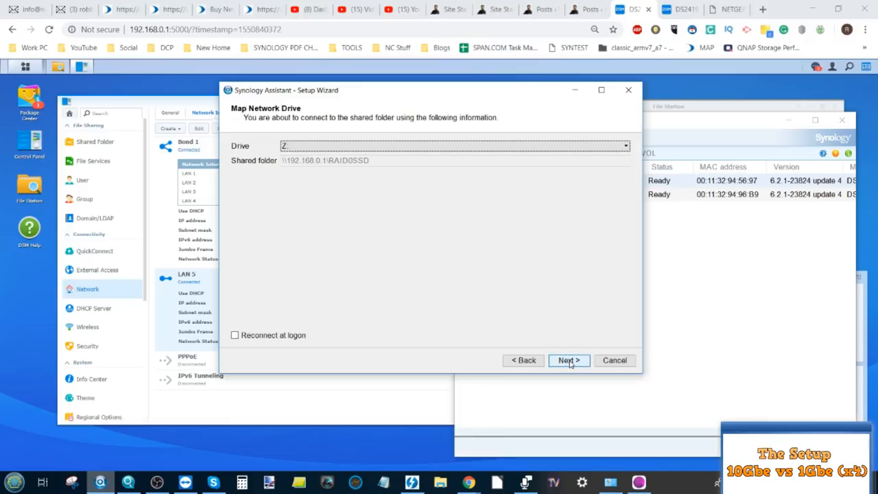
click(569, 359)
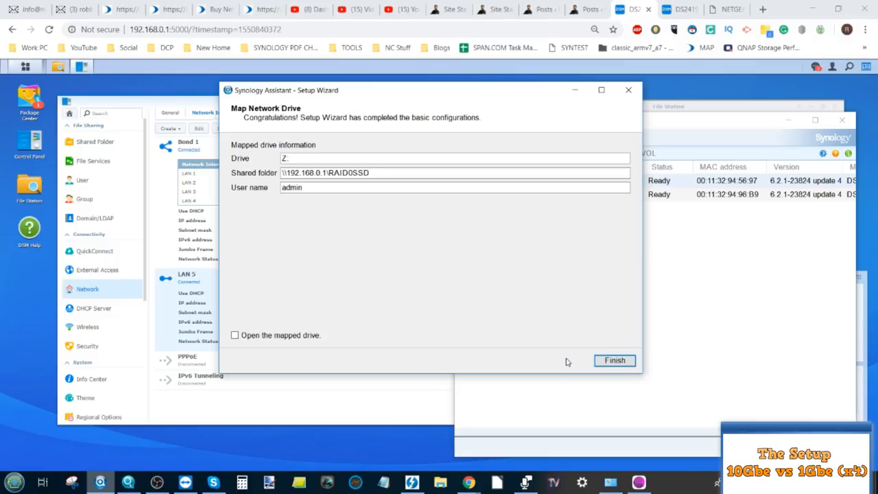
click(614, 360)
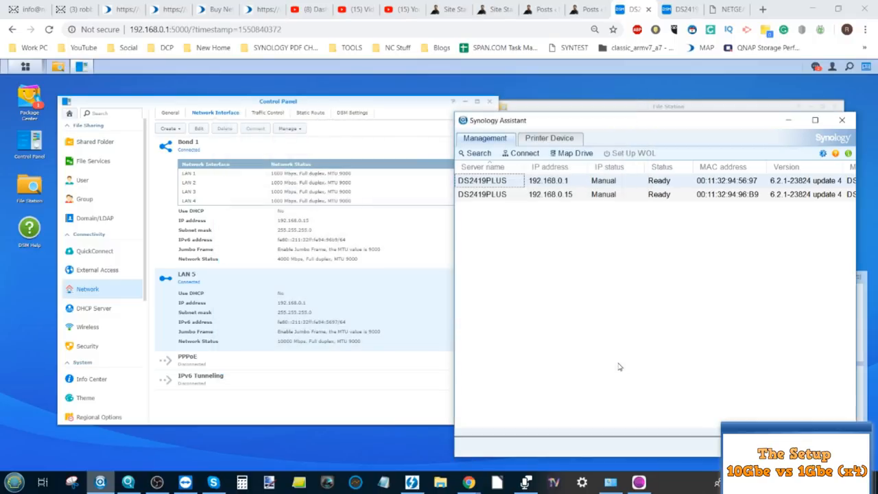
- Log in as admin and map \\192.168.0.1\RAID5HDD to drive Y:, finishing the wizard
right_click(483, 181)
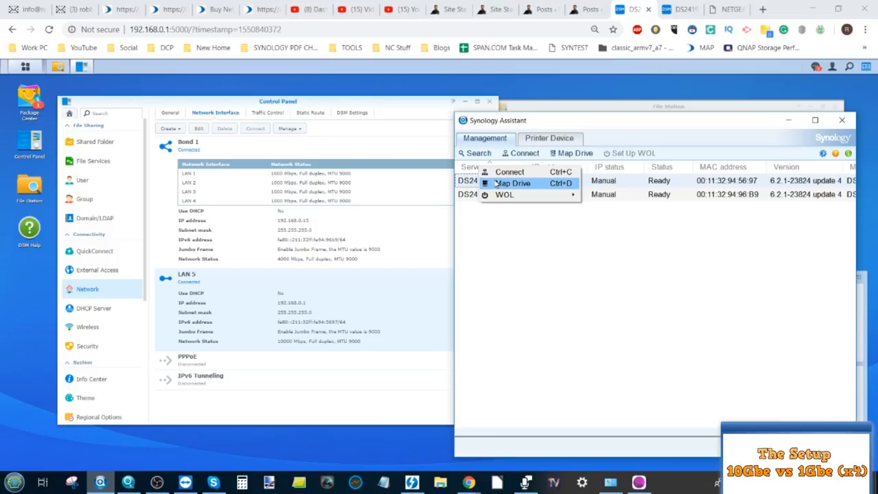
click(513, 184)
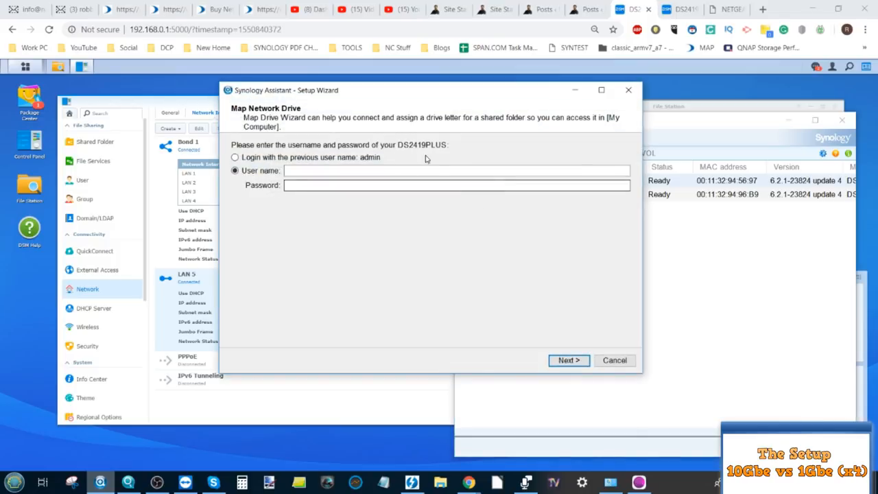
text(admin)
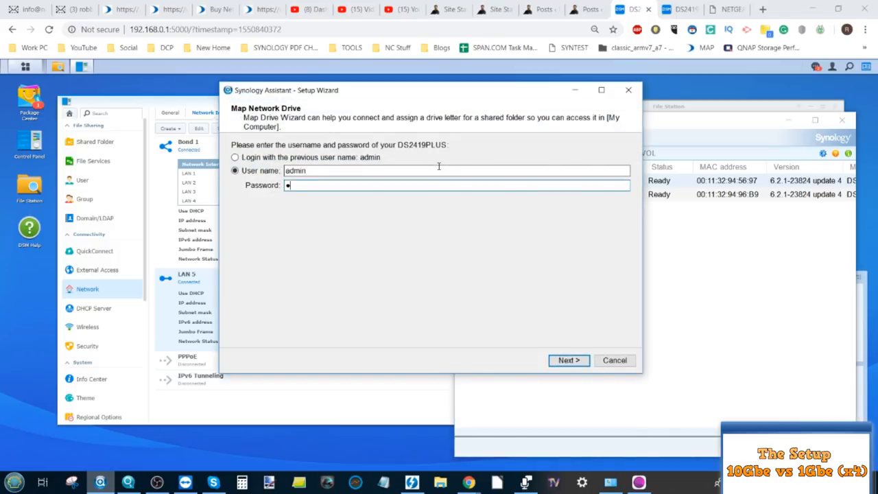
text(password)
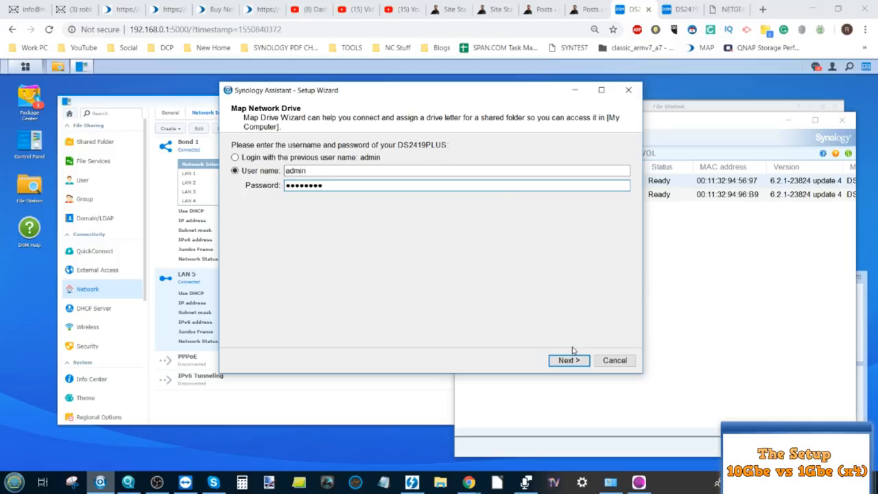
click(568, 359)
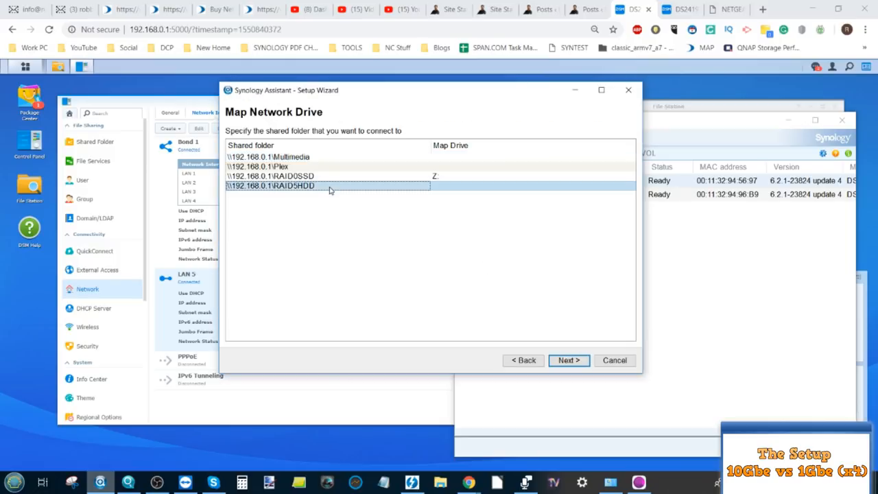
mouse_move(293, 189)
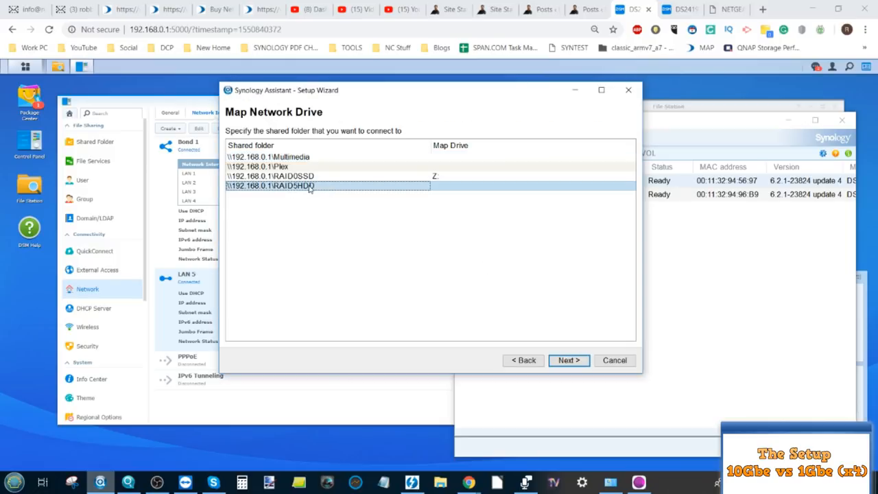
mouse_move(329, 188)
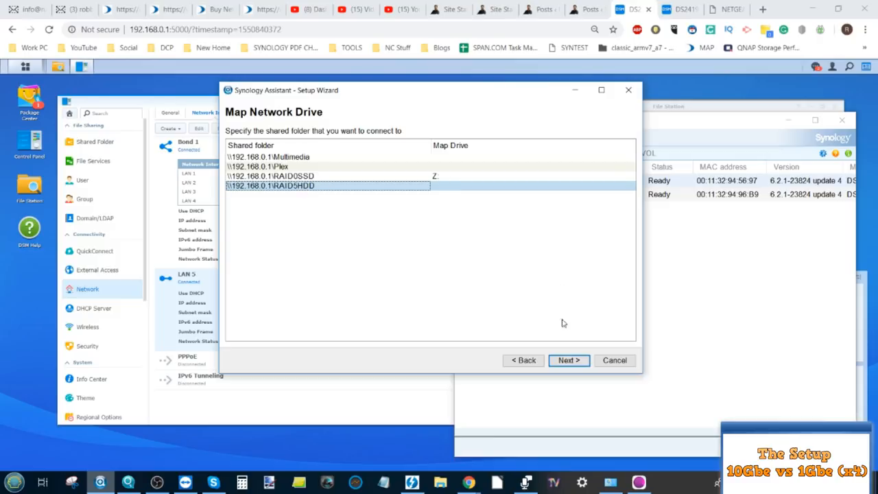
click(568, 359)
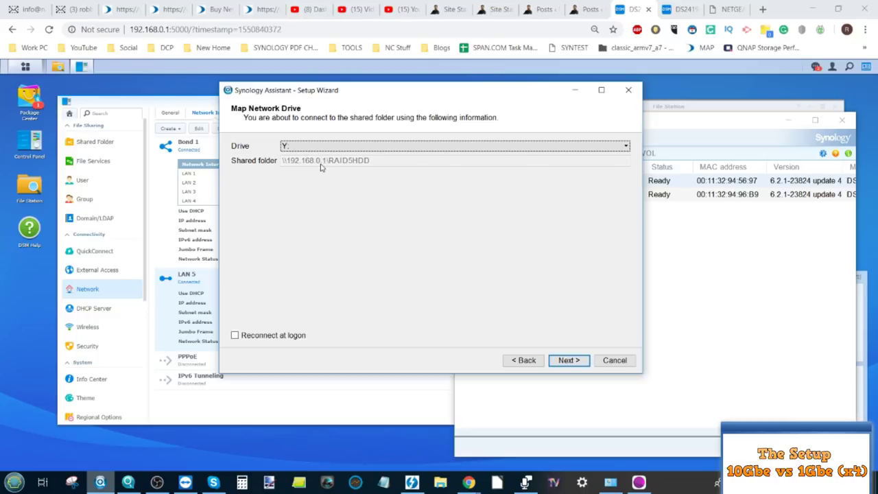
click(568, 359)
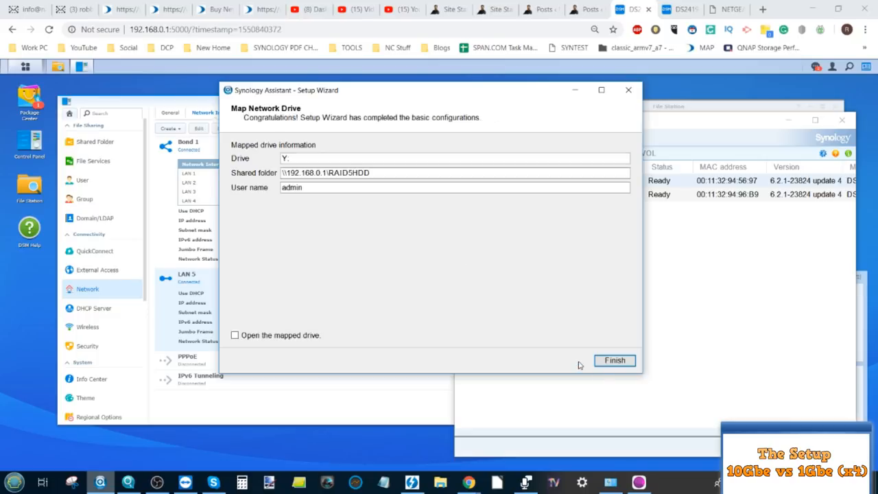
click(615, 360)
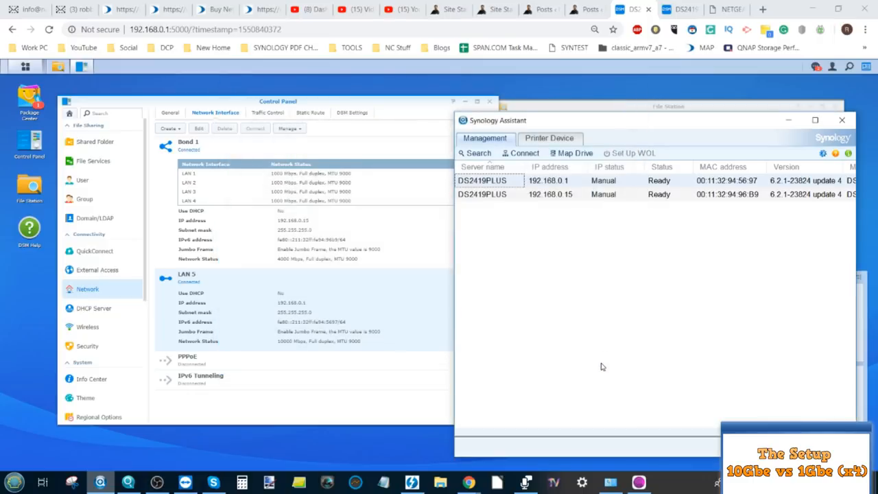
- Log in to the 192.168.0.15 NAS as admin and map its RAID0SSD share to drive X:
right_click(501, 195)
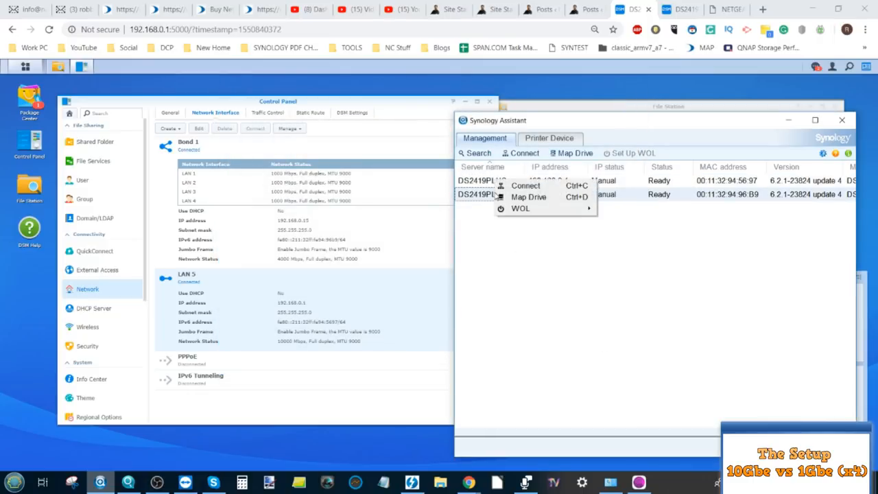
click(530, 197)
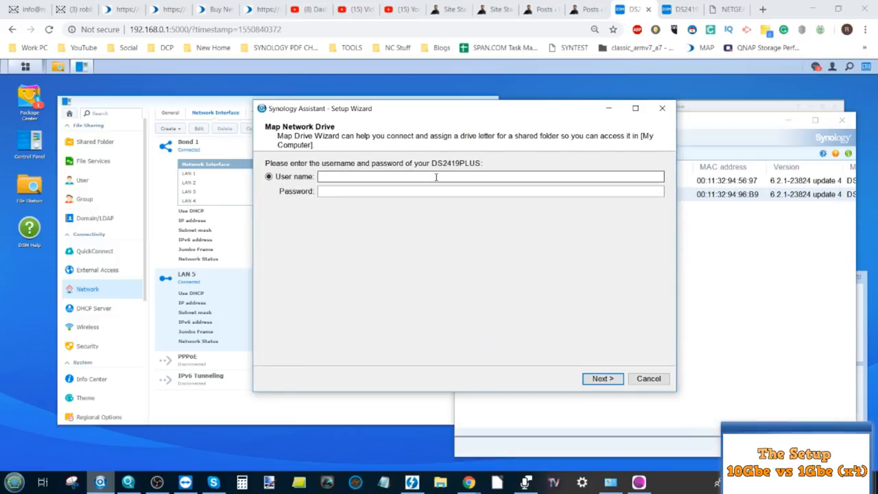
text(admin)
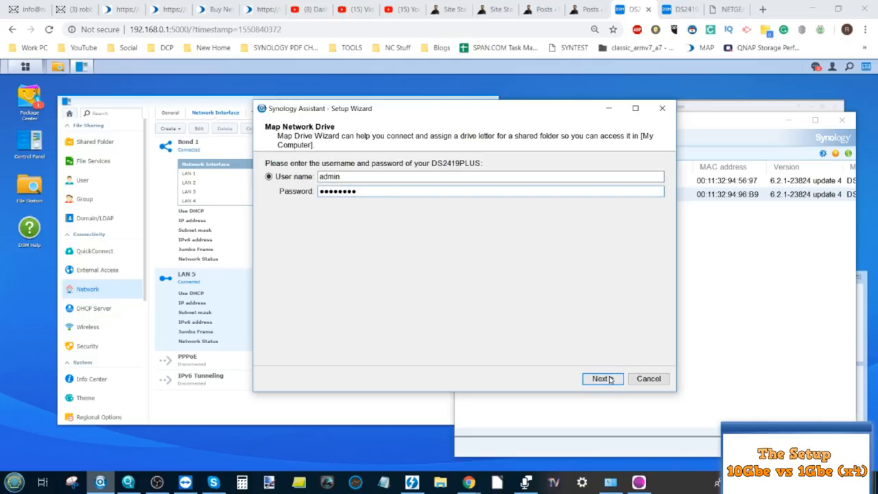
click(601, 378)
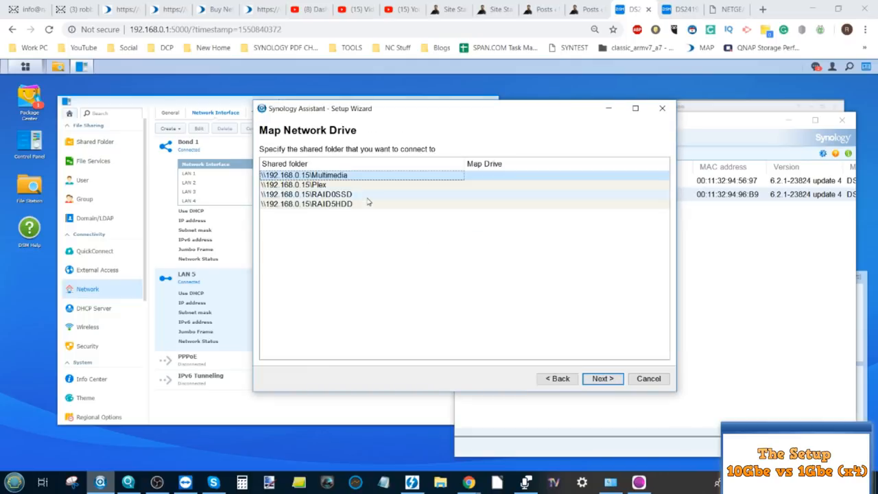
click(603, 378)
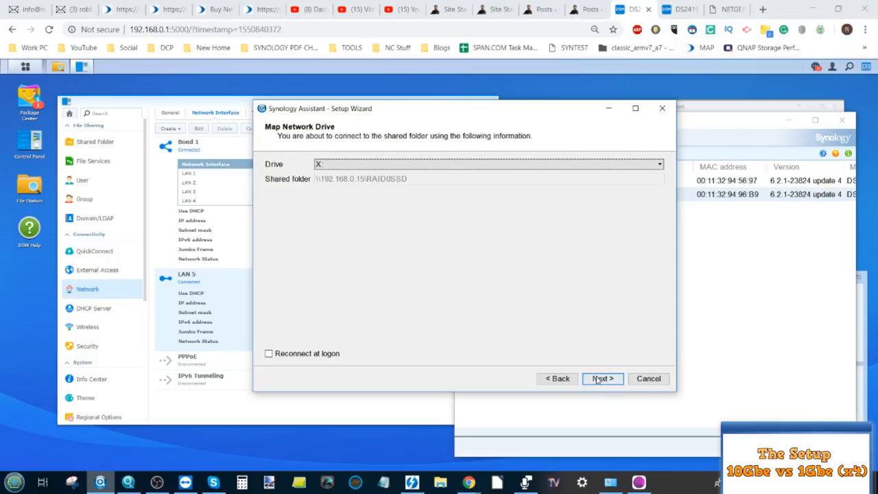
click(602, 379)
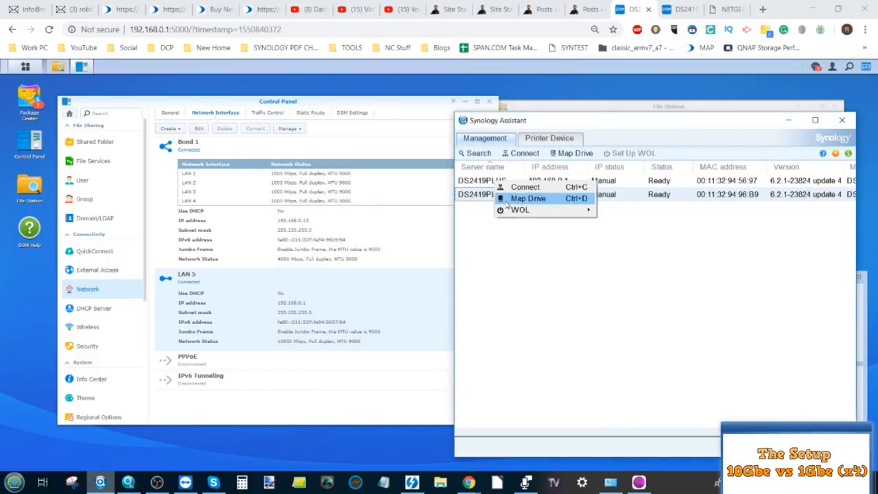
- Map the 192.168.0.15 RAID5HDD share to drive W: as admin
click(527, 198)
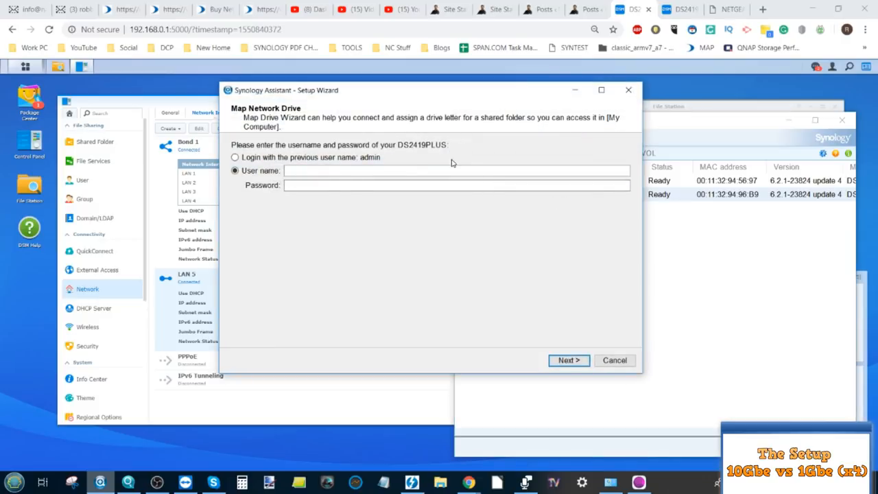
text(admin)
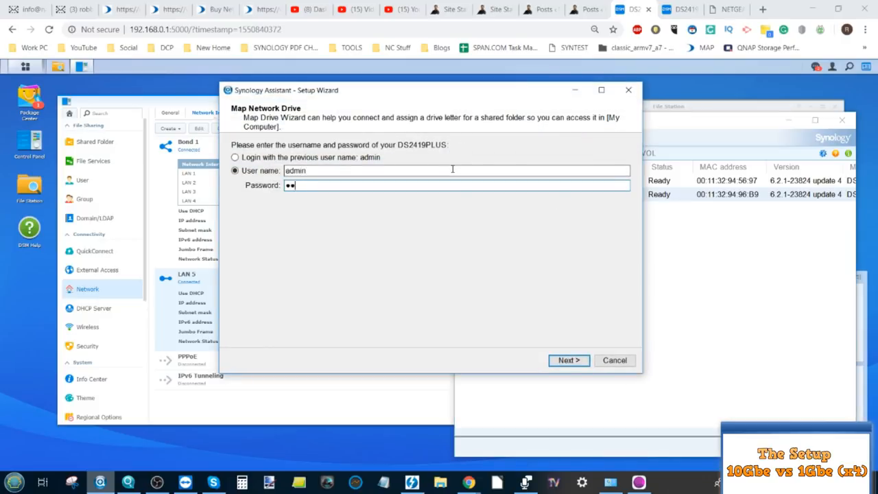
click(568, 360)
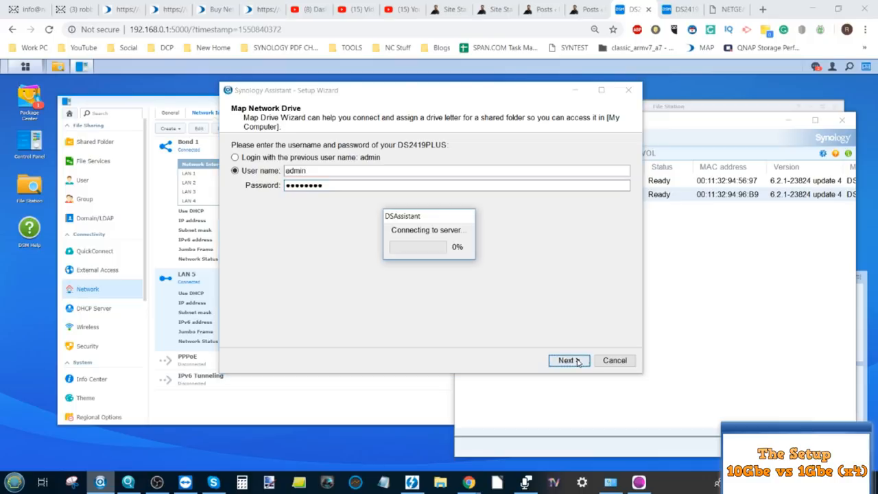
click(568, 359)
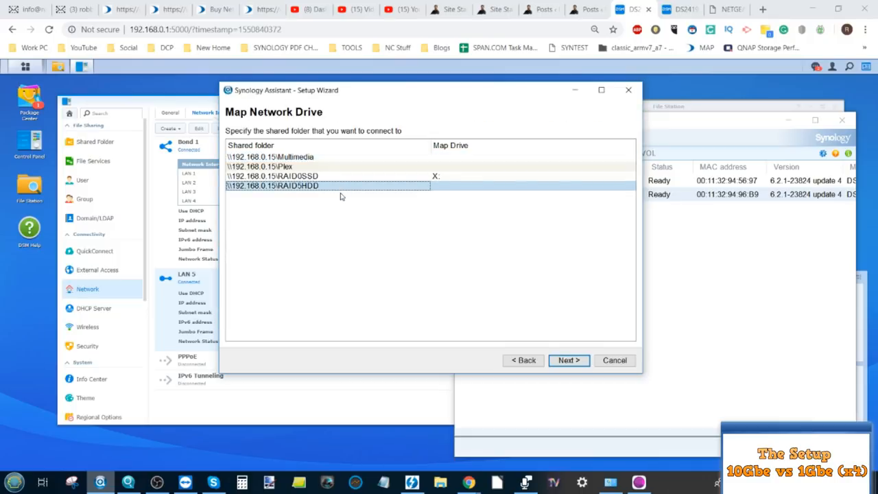
click(568, 360)
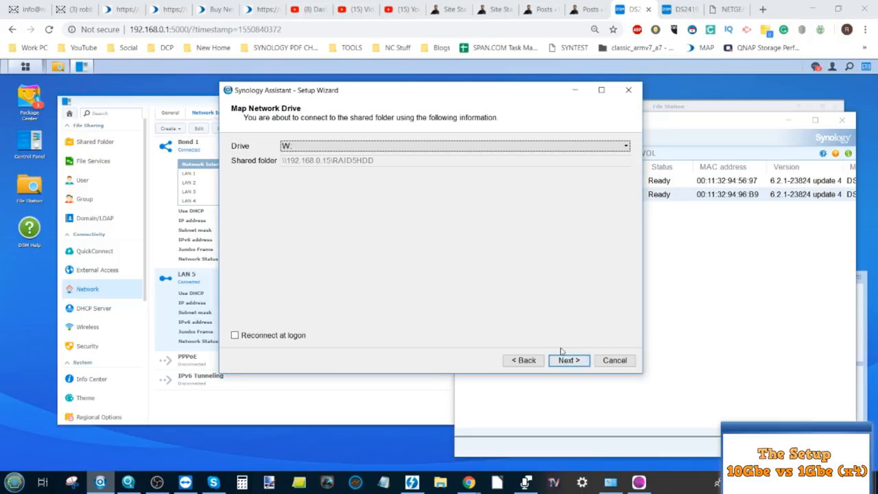
click(615, 359)
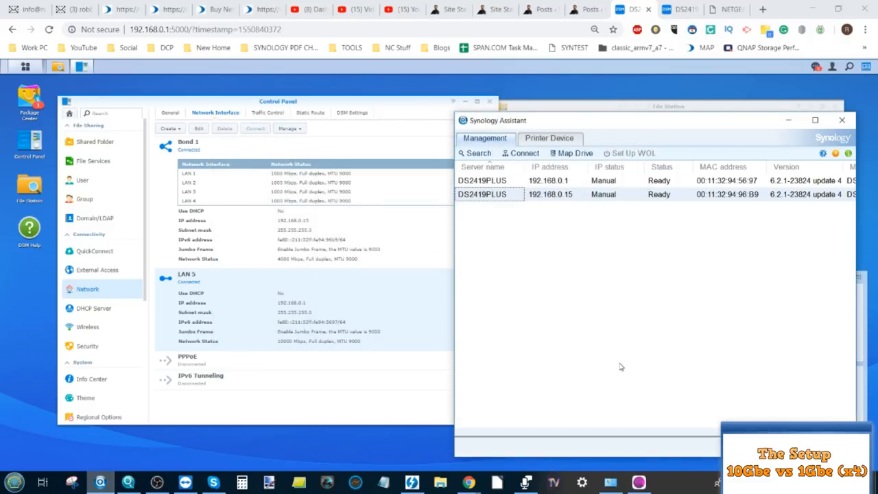
mouse_move(445, 410)
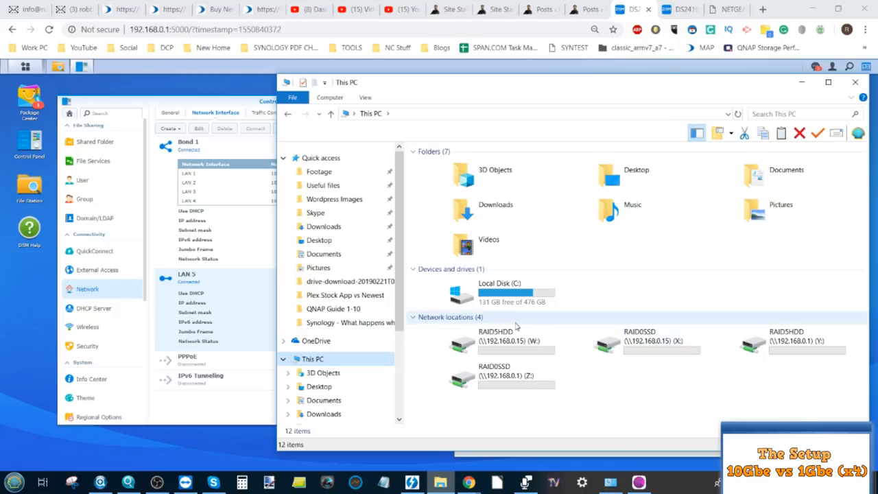
mouse_move(508, 340)
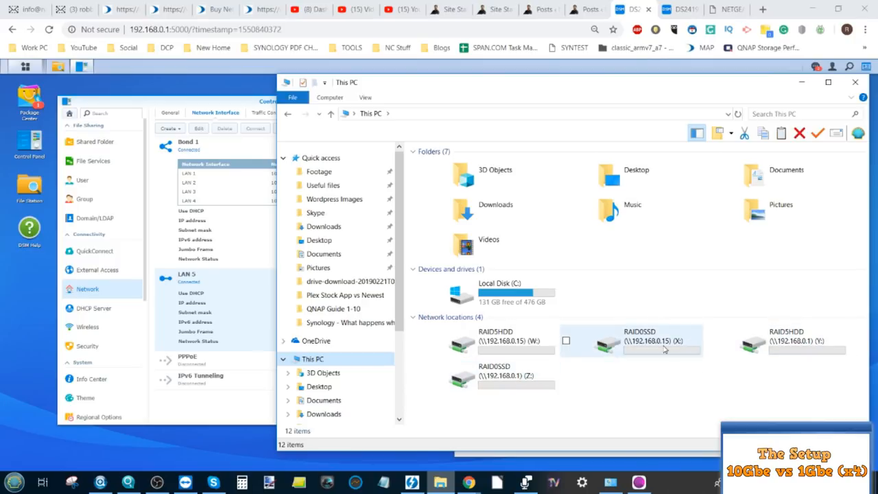
mouse_move(505, 344)
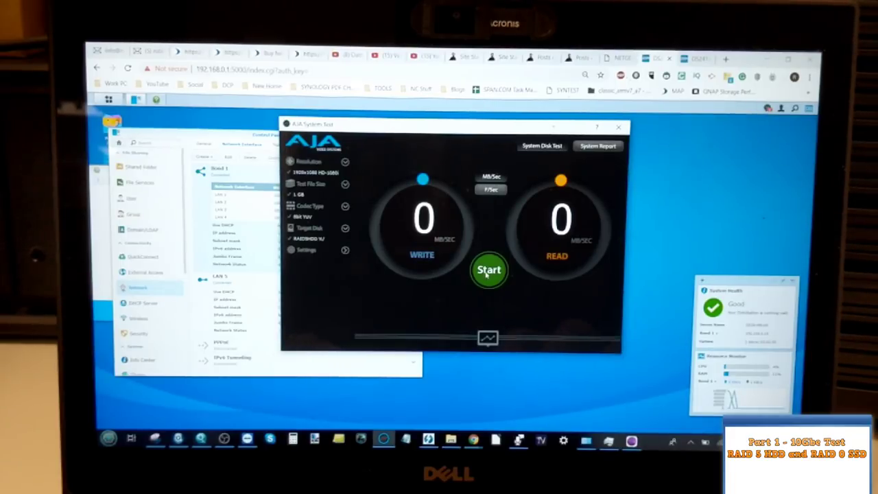
- Start the AJA disk test on the NAS, reaching about 347 MB/sec write and 509 MB/sec read
click(488, 270)
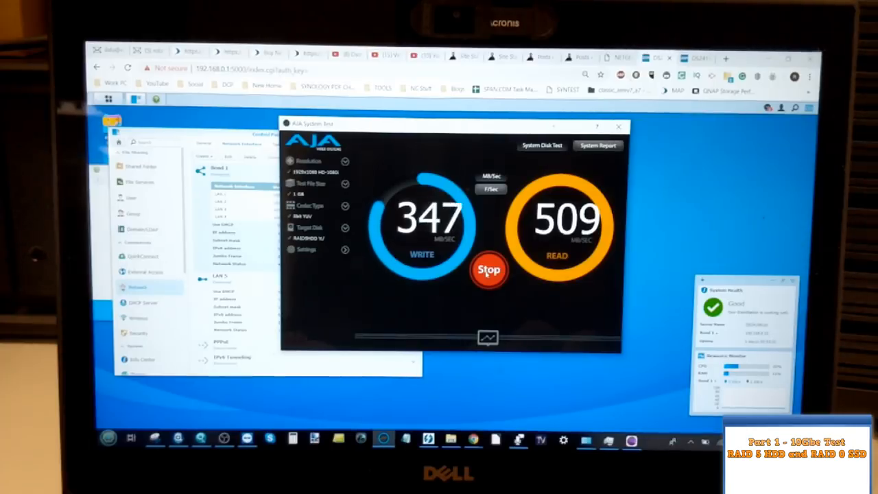
- Stop the benchmark with final results of about 336 MB/sec write and 509 MB/sec read
click(488, 269)
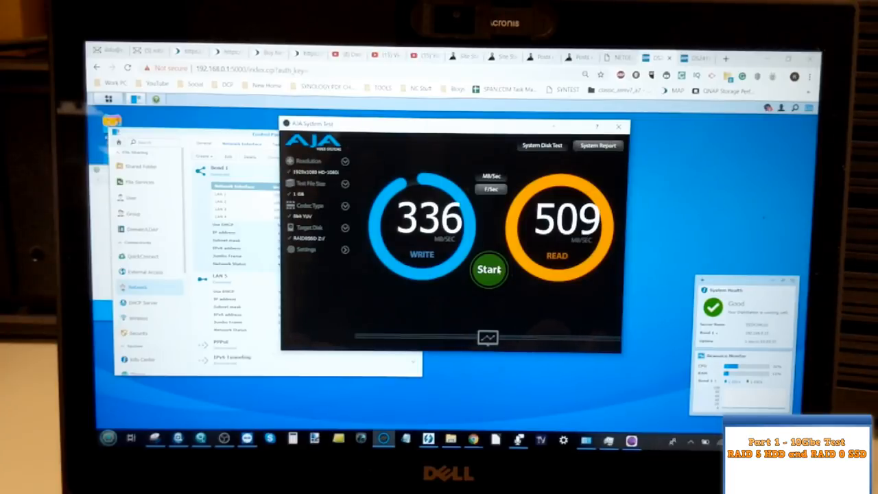
click(488, 269)
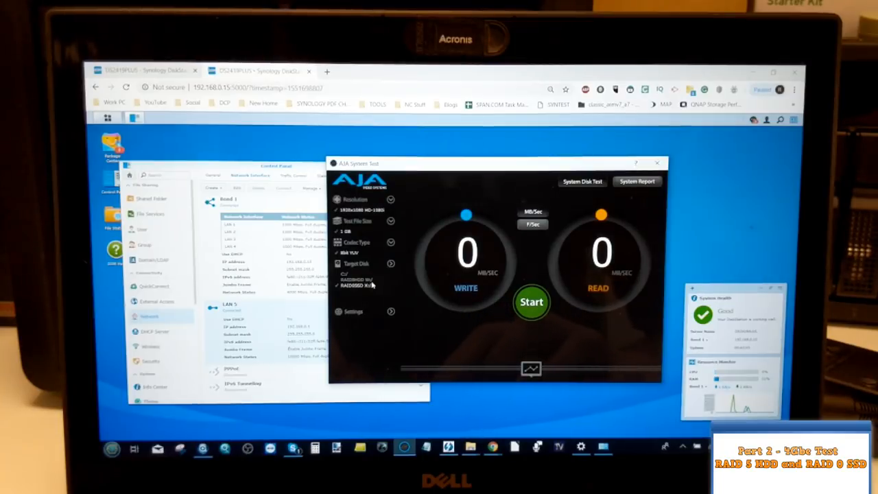
mouse_move(365, 280)
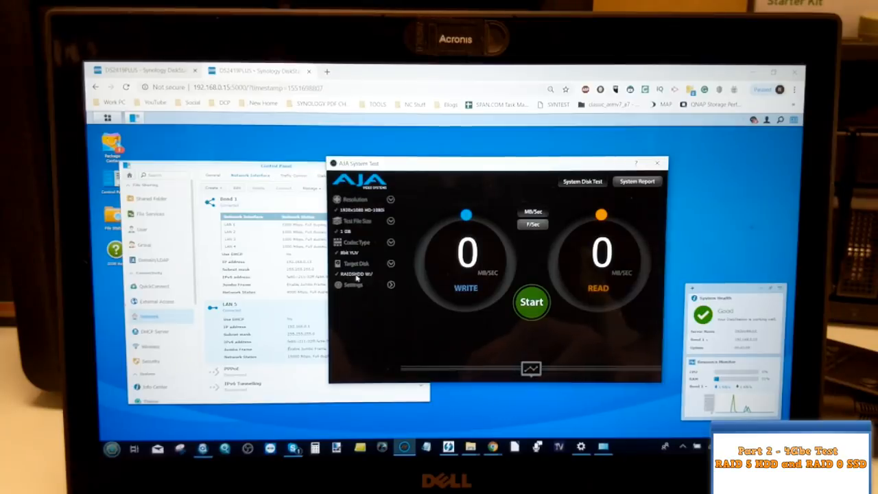
mouse_move(488, 286)
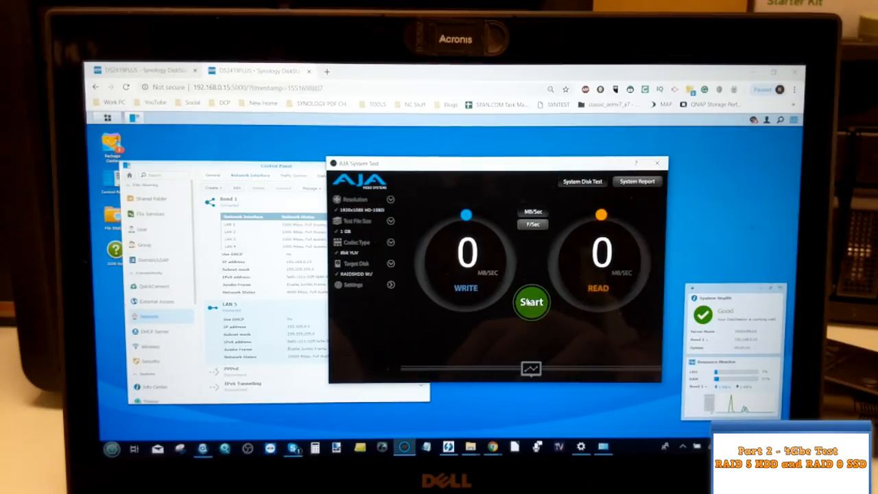
- Start the disk test on the 1GbE-mapped NAS drive, reaching about 373 MB/sec write and 393 MB/sec read
click(531, 301)
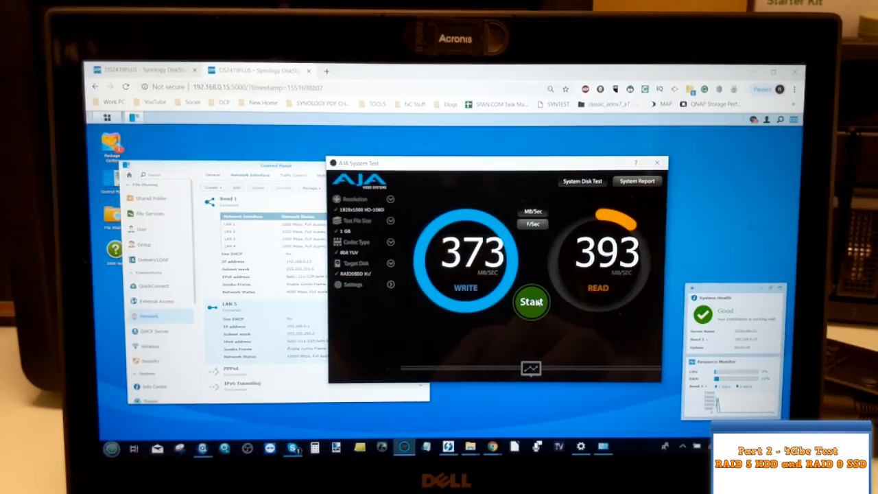
- Run the benchmark again, now showing about 431 MB/sec write and 391 MB/sec read
click(529, 302)
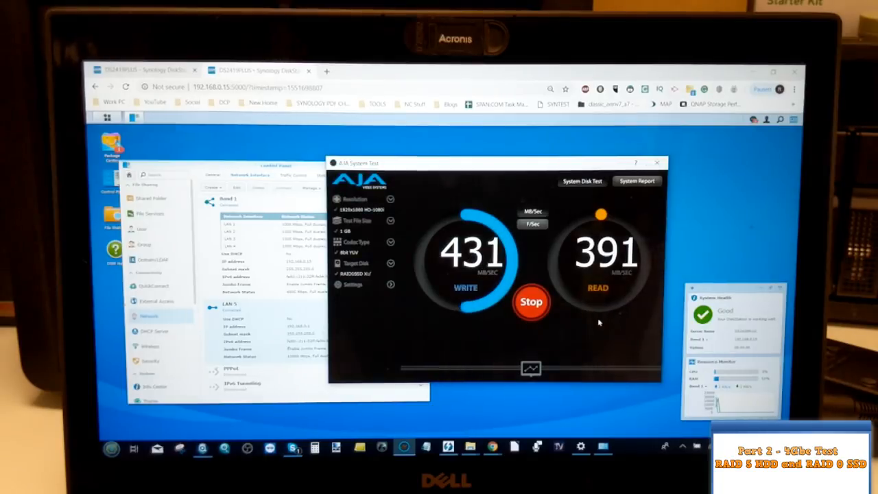